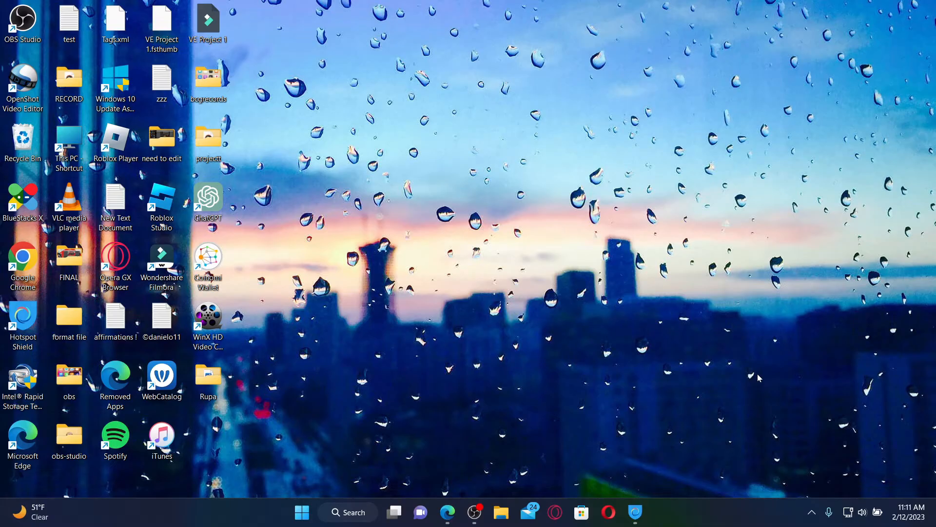
mouse_move(553, 467)
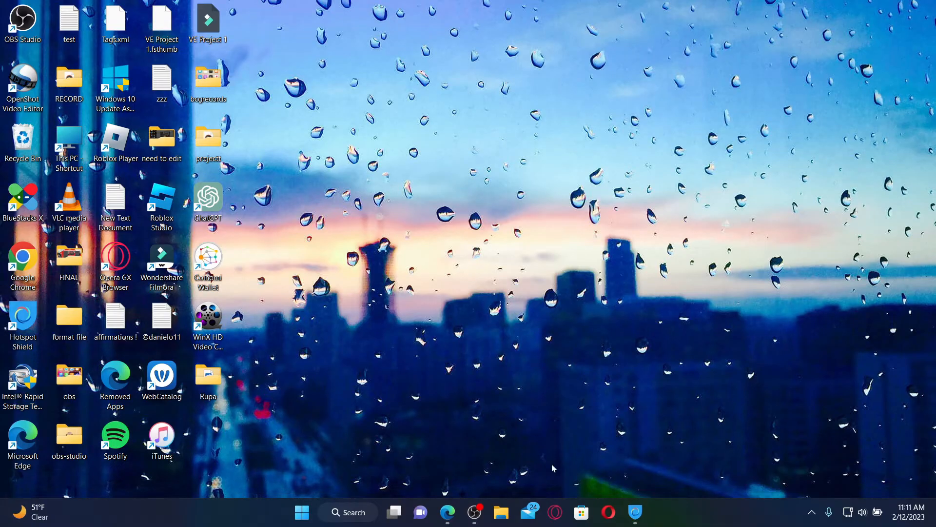
mouse_move(457, 490)
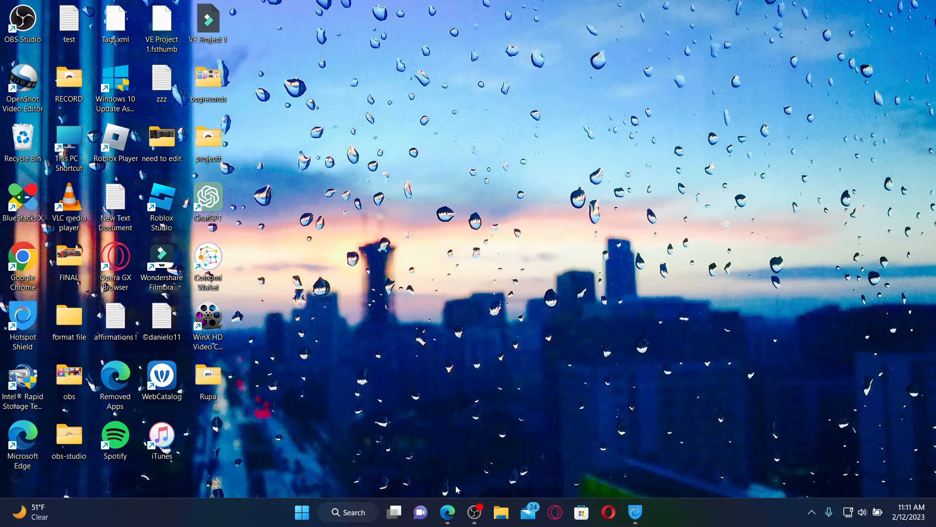
left_click(447, 511)
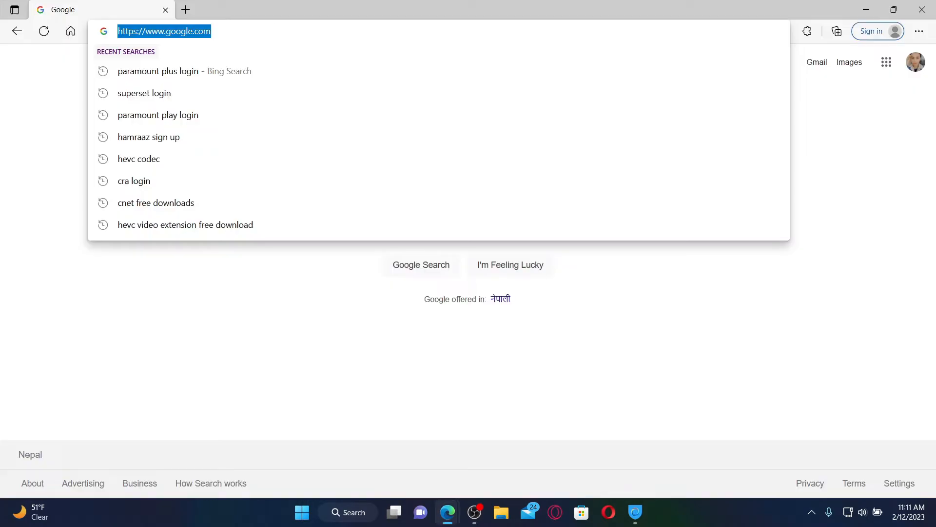
type("www.omegle.com")
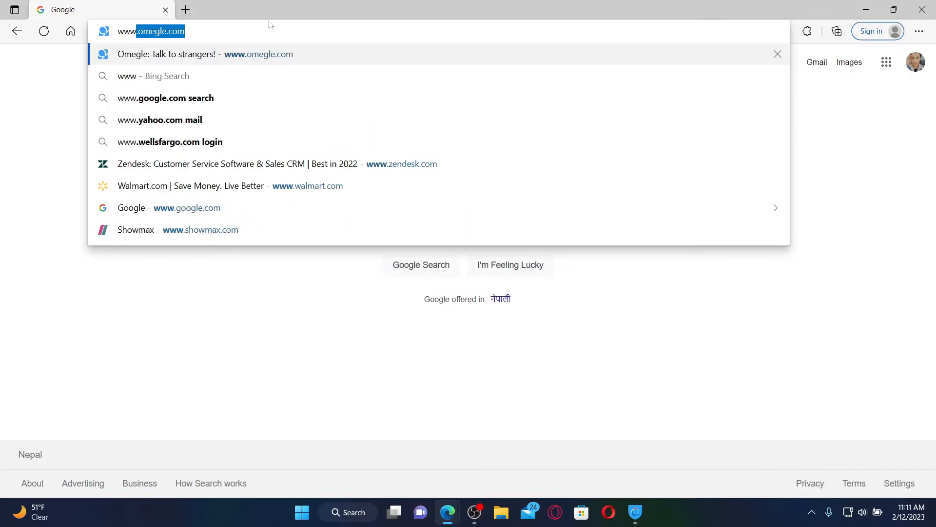
type("www.sl")
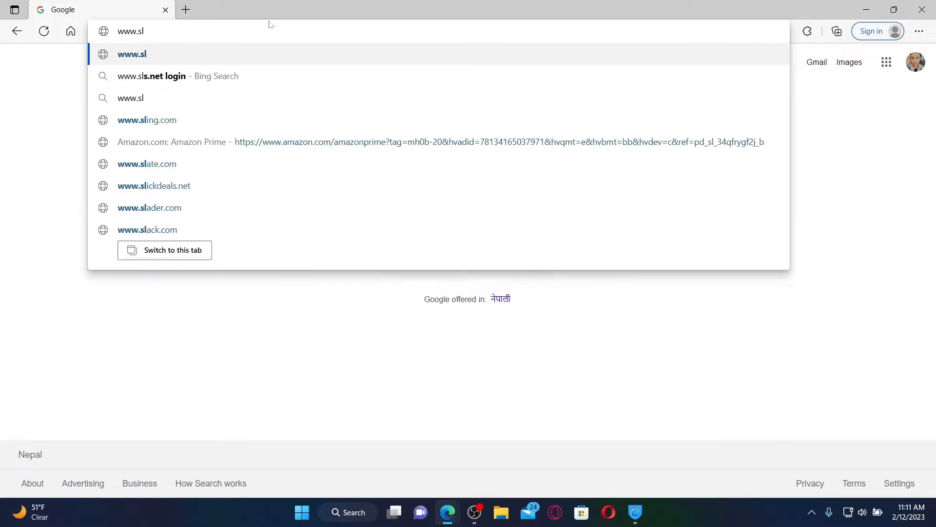
left_click(147, 229)
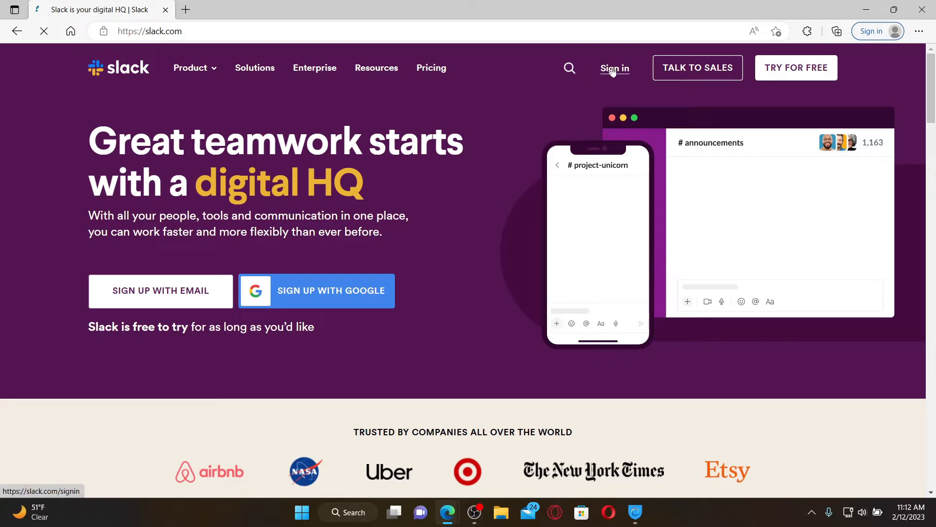
Reach the Sign in to Slack page offering Google, Apple and email sign-in.
left_click(614, 68)
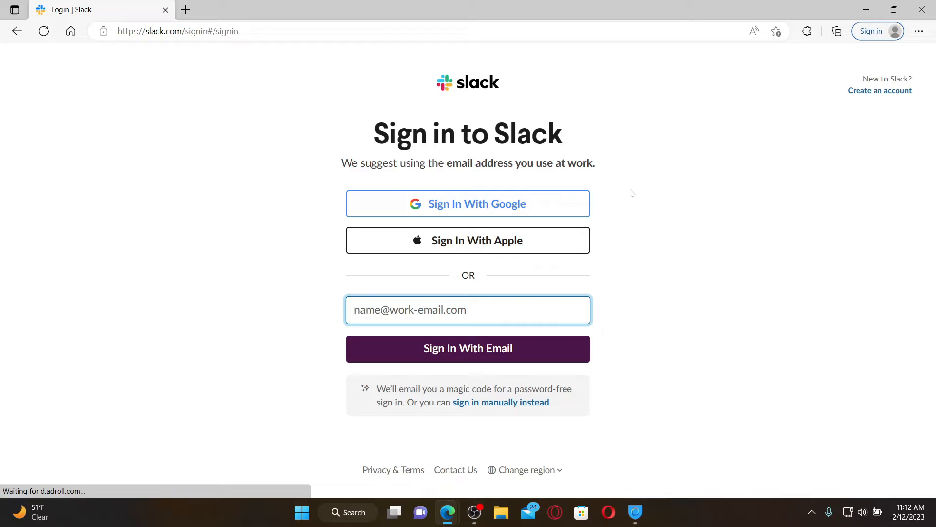
mouse_move(879, 90)
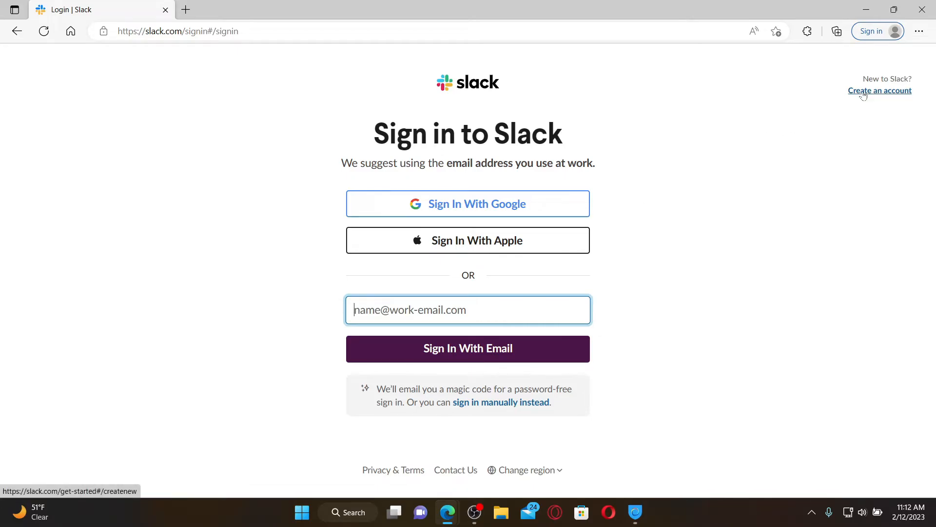
mouse_move(875, 97)
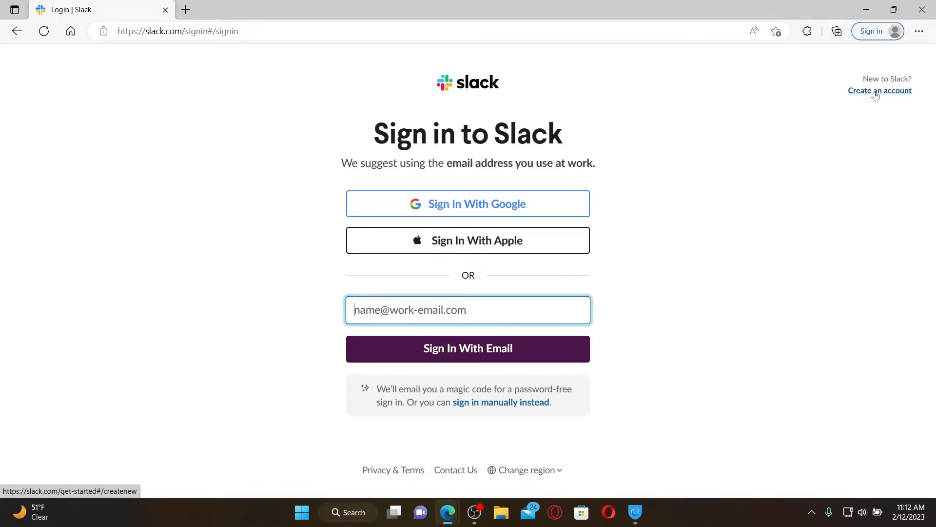
left_click(880, 90)
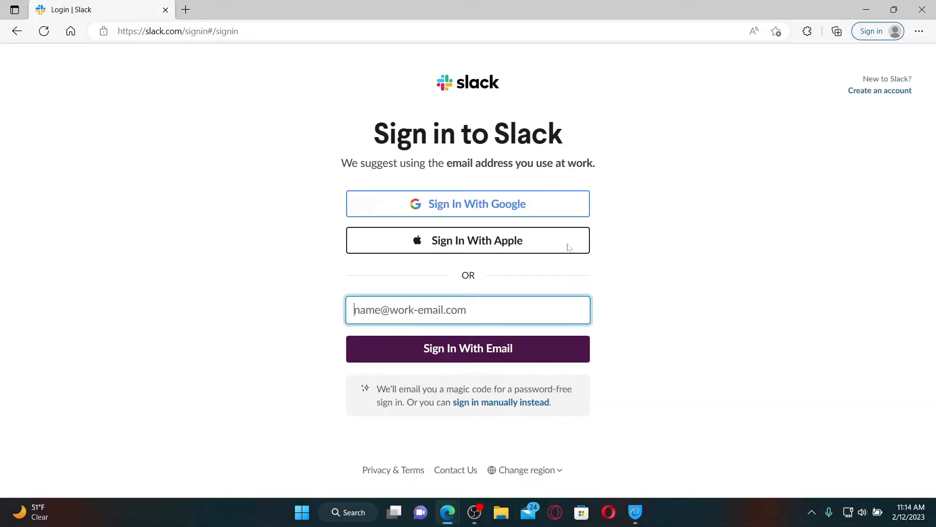
mouse_move(536, 211)
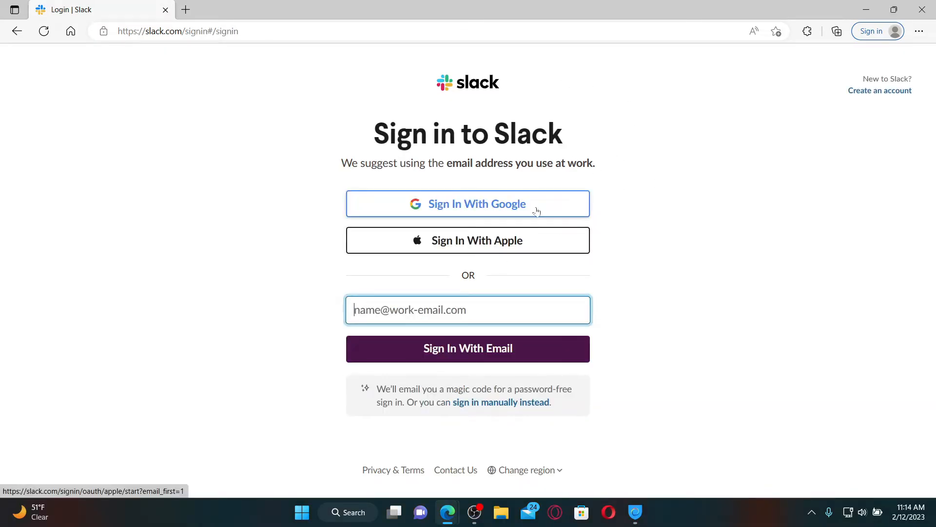
mouse_move(476, 338)
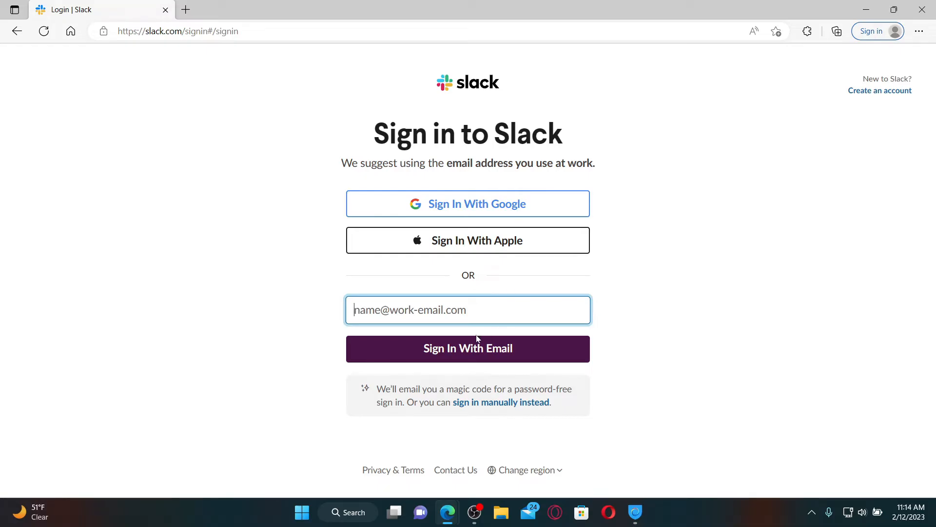
mouse_move(529, 199)
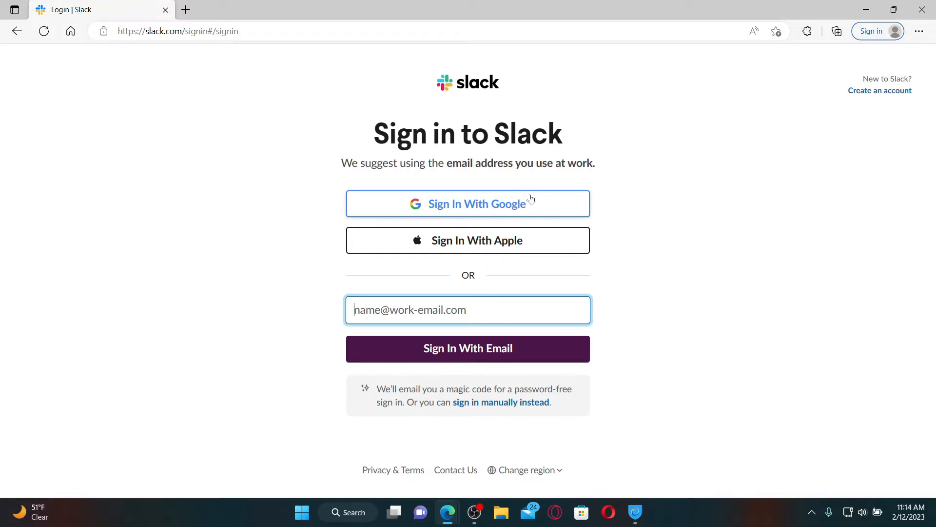
mouse_move(519, 245)
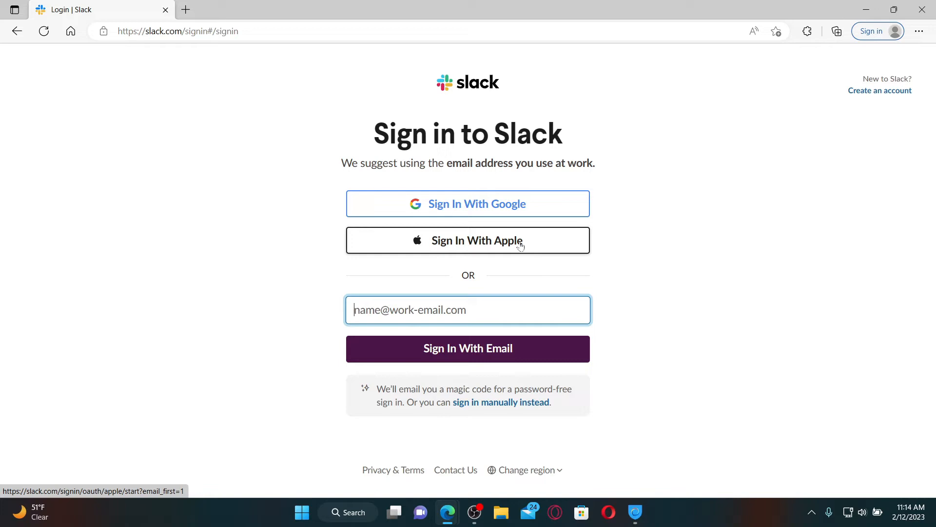
mouse_move(503, 210)
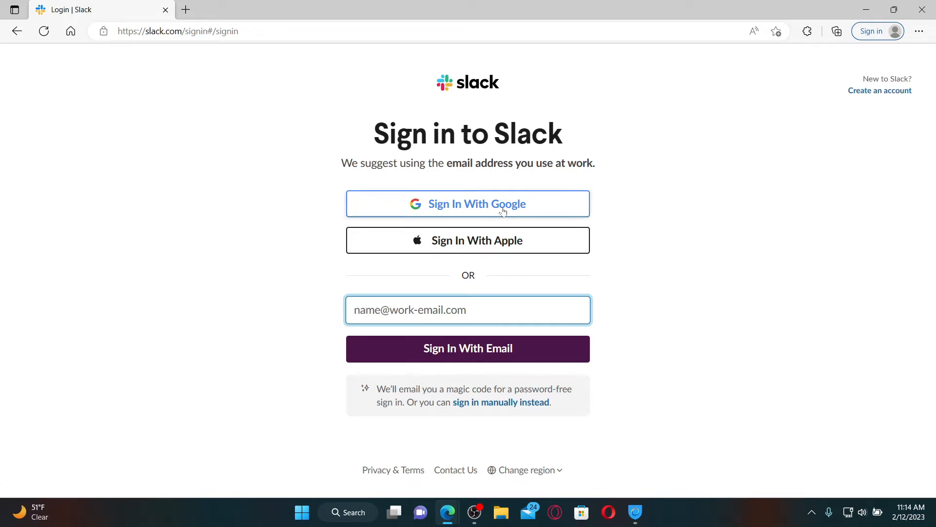
mouse_move(423, 218)
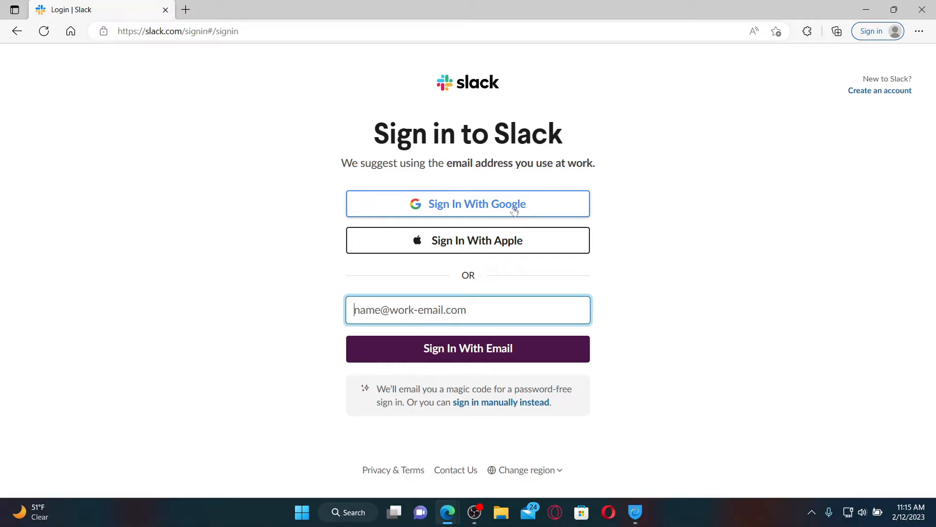
mouse_move(512, 248)
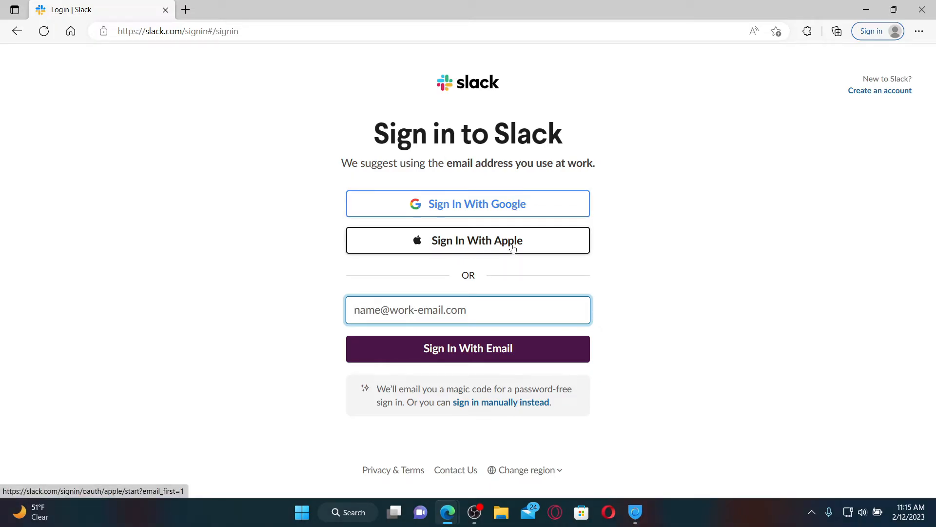
left_click(467, 309)
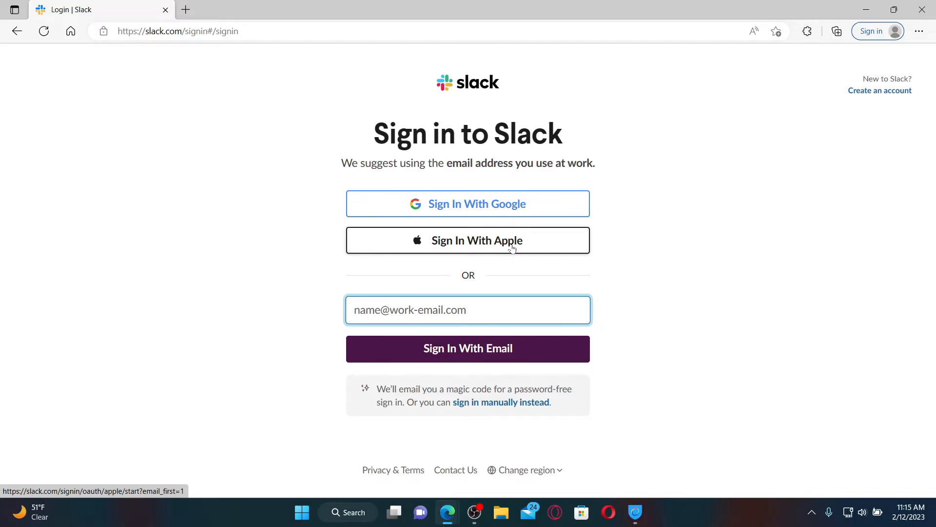
mouse_move(562, 286)
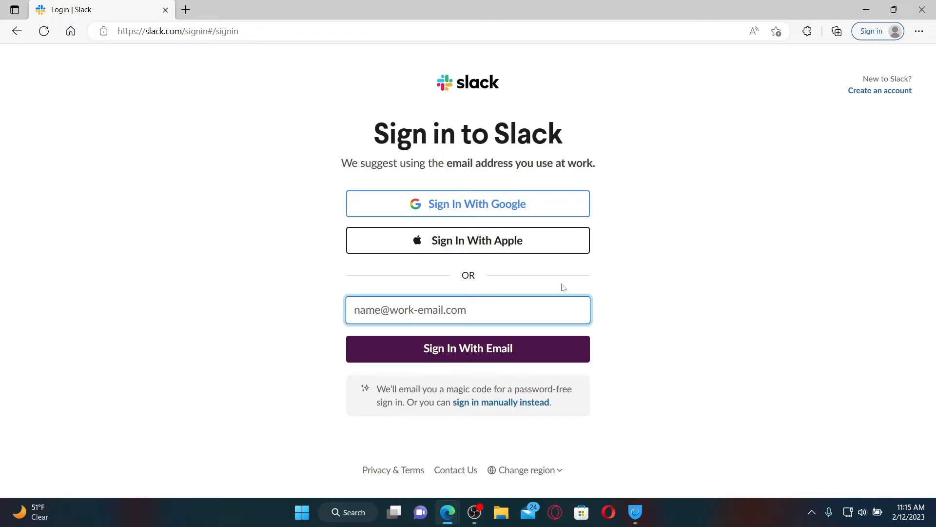
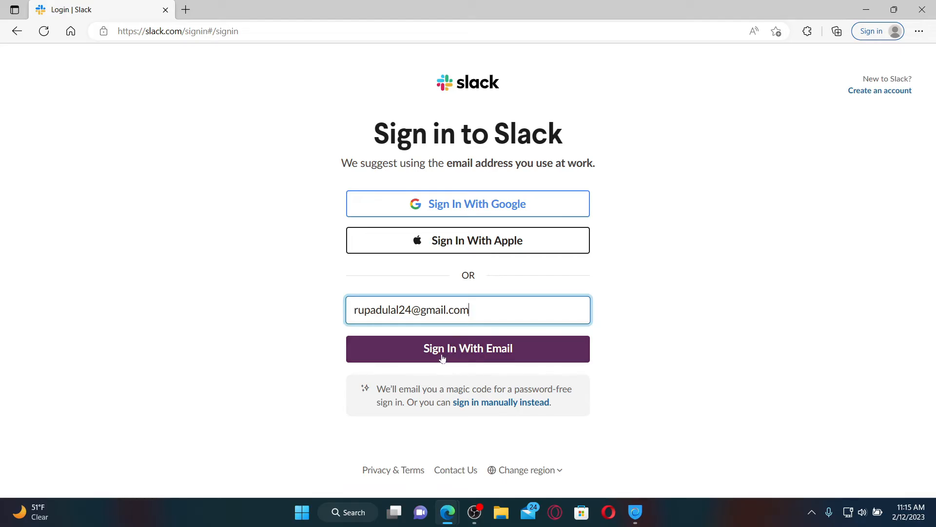
left_click(467, 349)
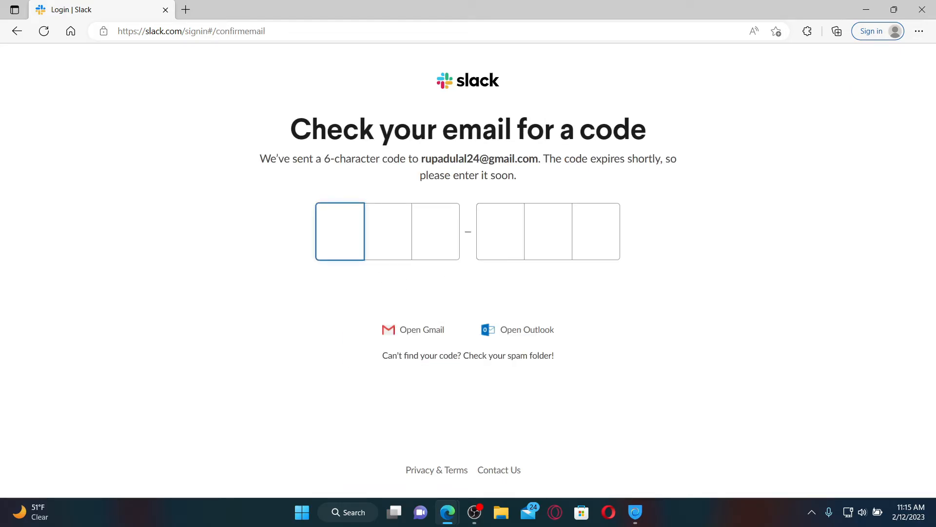
double_click(478, 158)
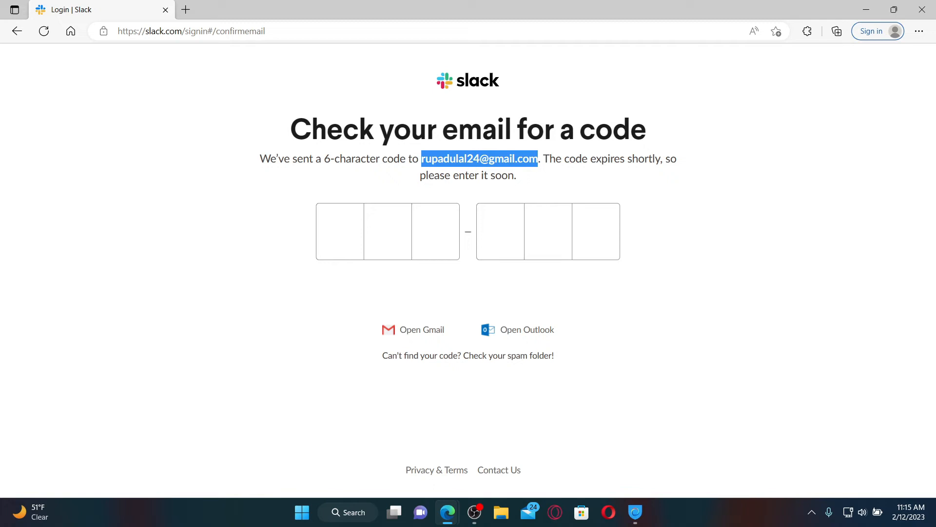
left_click(340, 231)
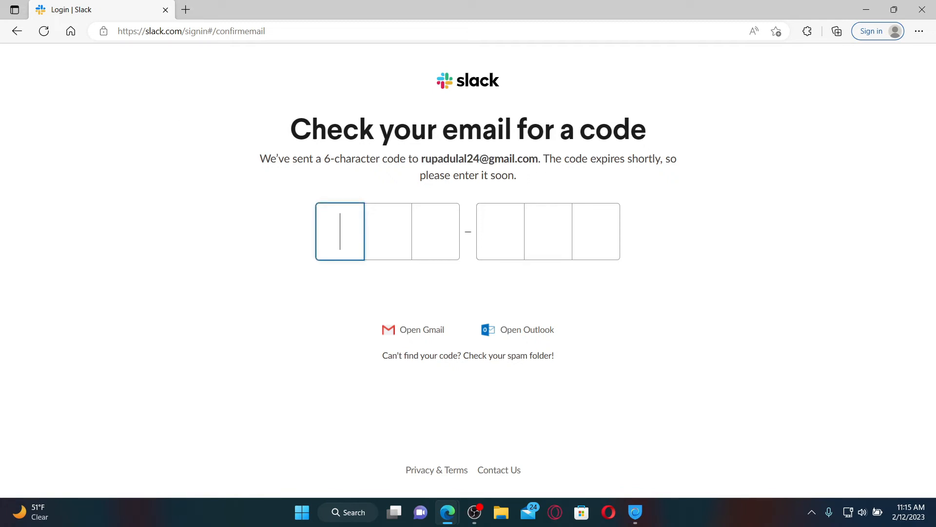
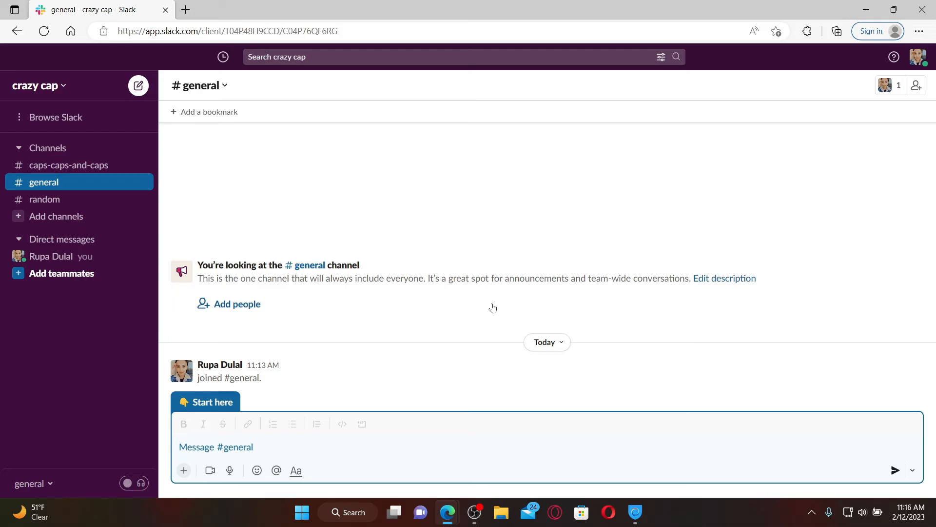
mouse_move(502, 223)
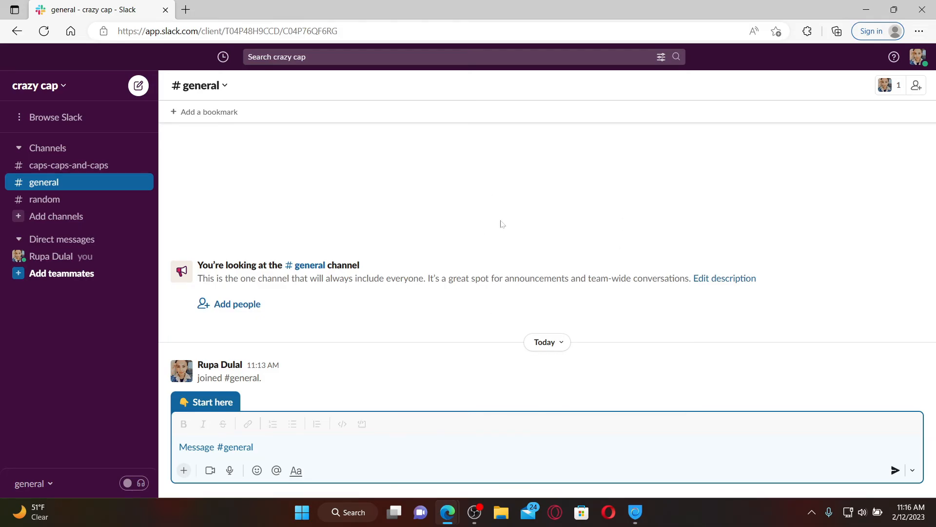
mouse_move(373, 245)
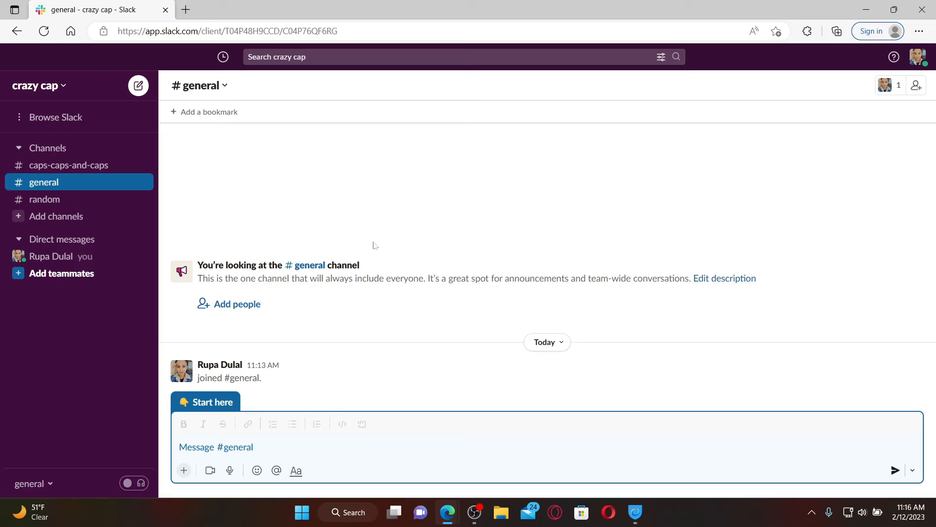
mouse_move(48, 147)
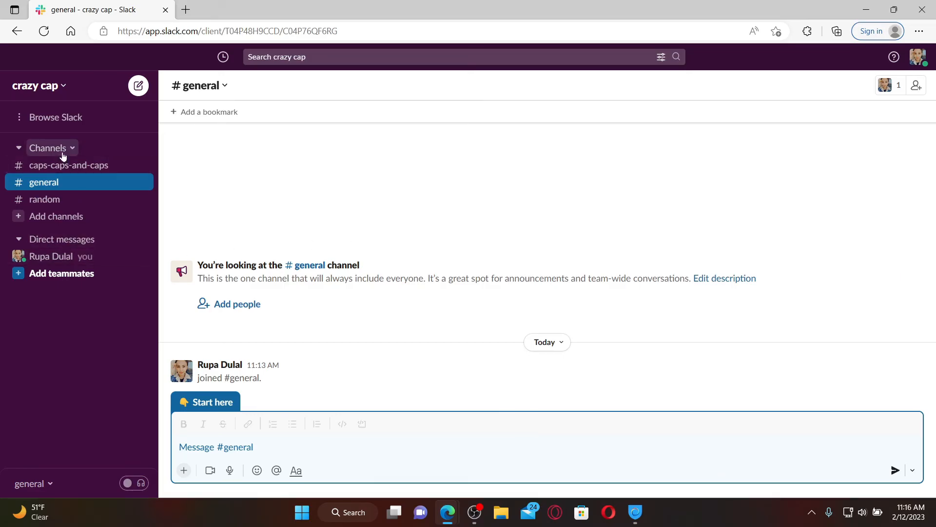
mouse_move(293, 184)
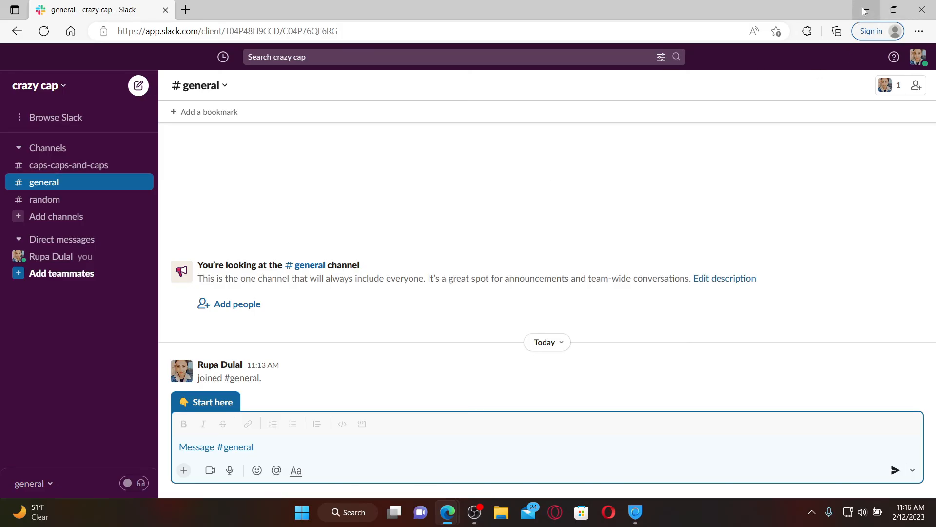
Minimize the Edge window showing #general to reveal the Windows desktop.
left_click(865, 10)
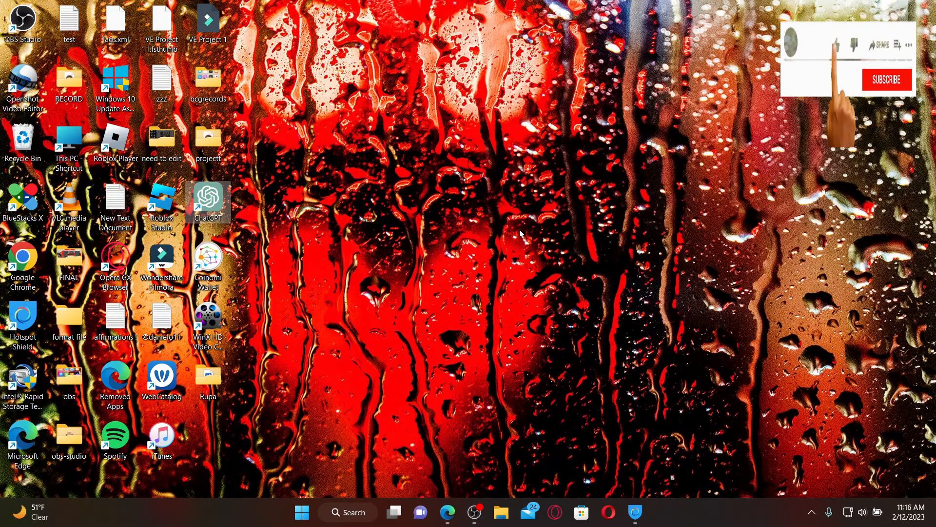